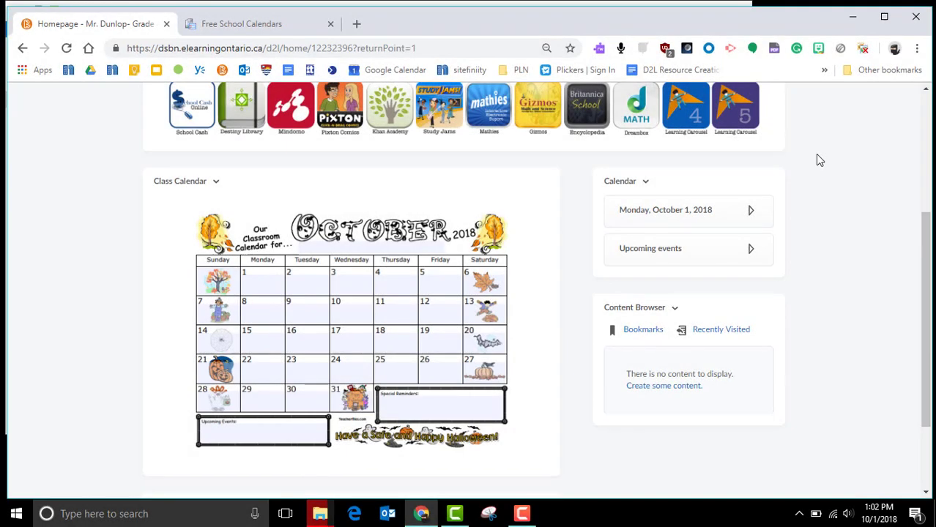
mouse_move(534, 284)
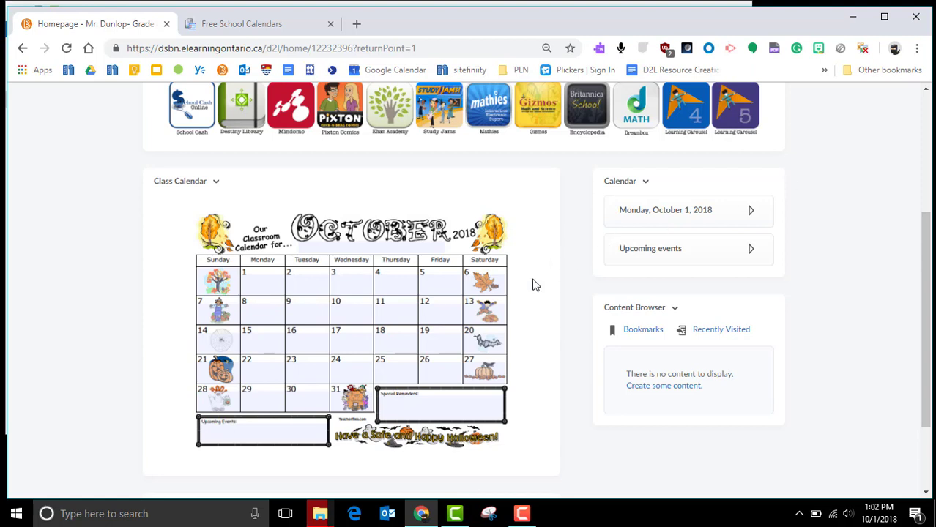
mouse_move(238, 451)
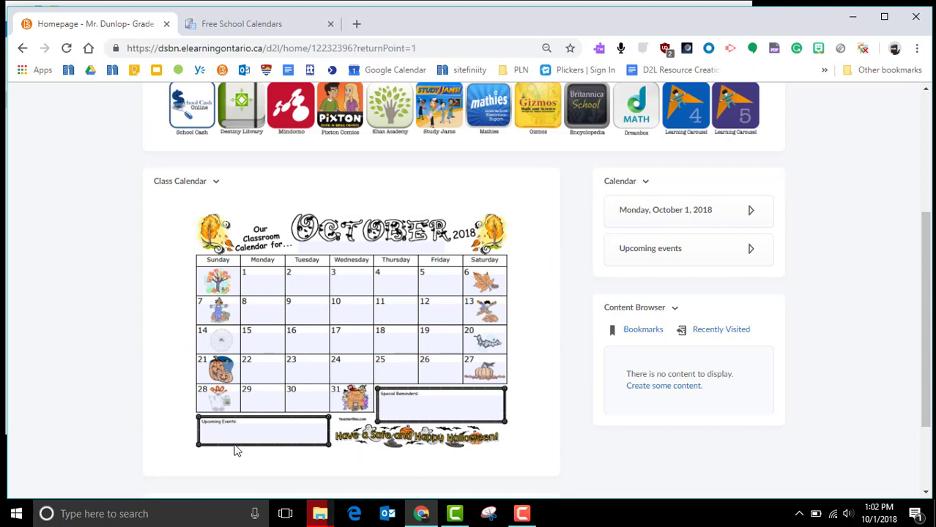
mouse_move(146, 202)
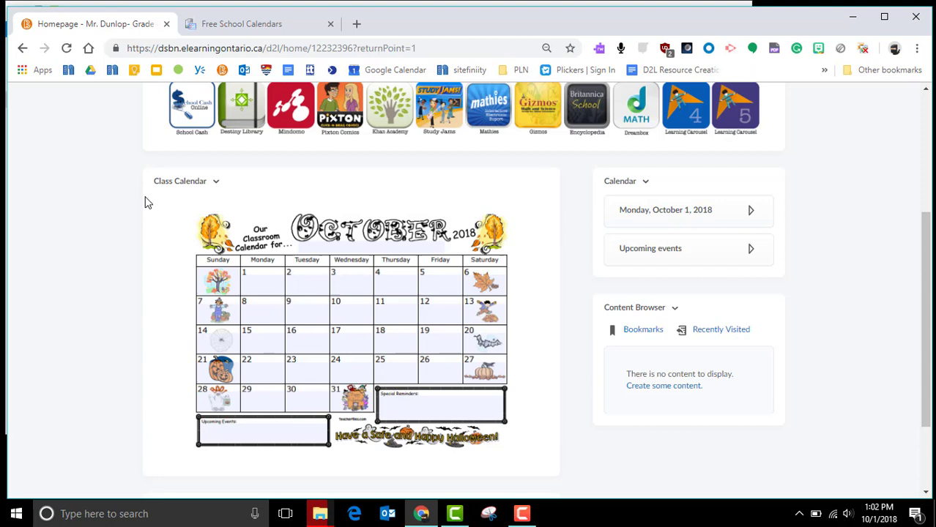
mouse_move(153, 413)
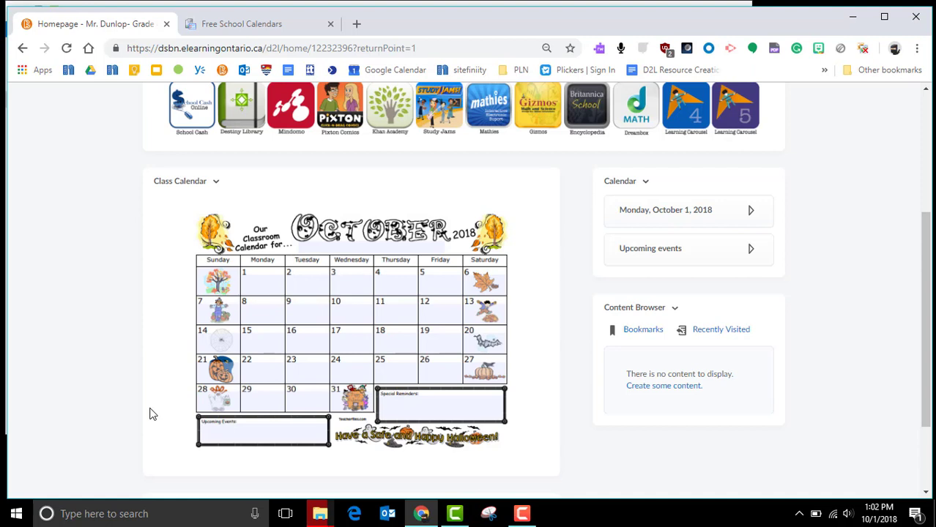
mouse_move(644, 196)
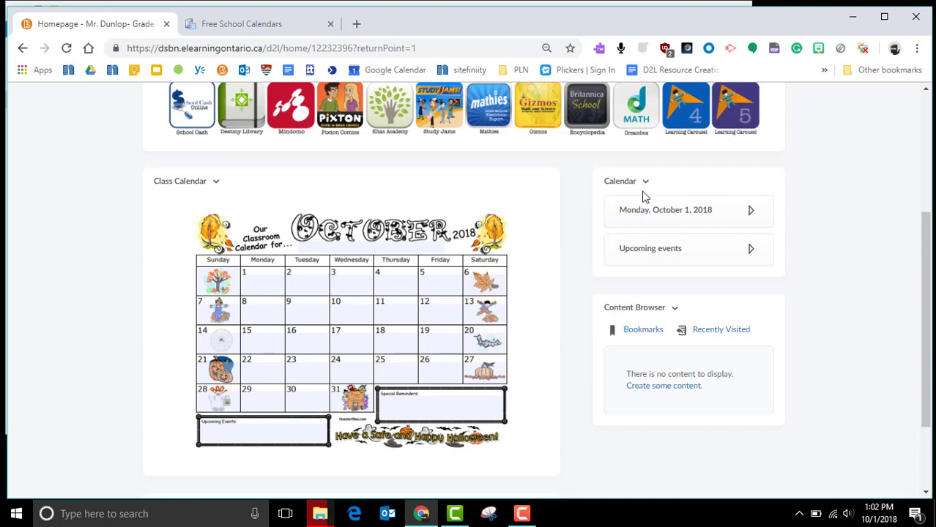
mouse_move(527, 291)
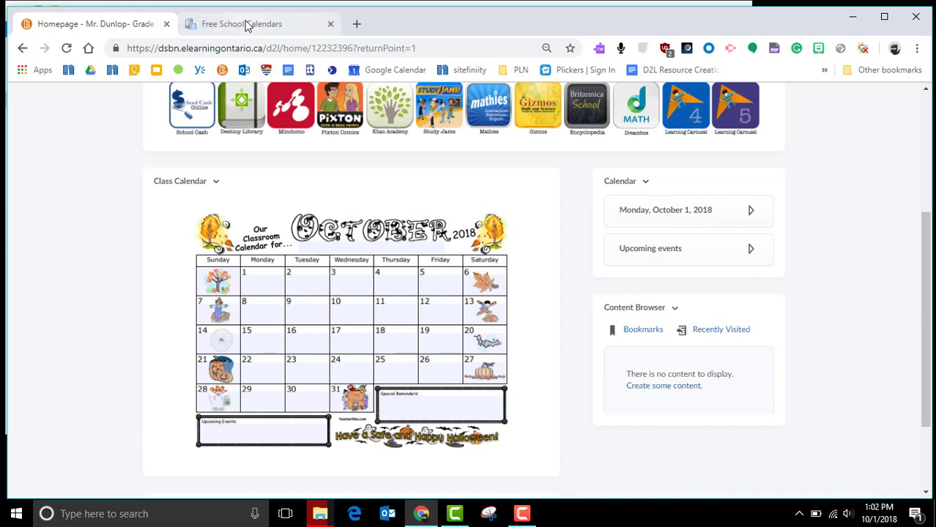
Step: From the Free School Calendars page, open the October 2018 calendar PDF in a new tab
click(241, 23)
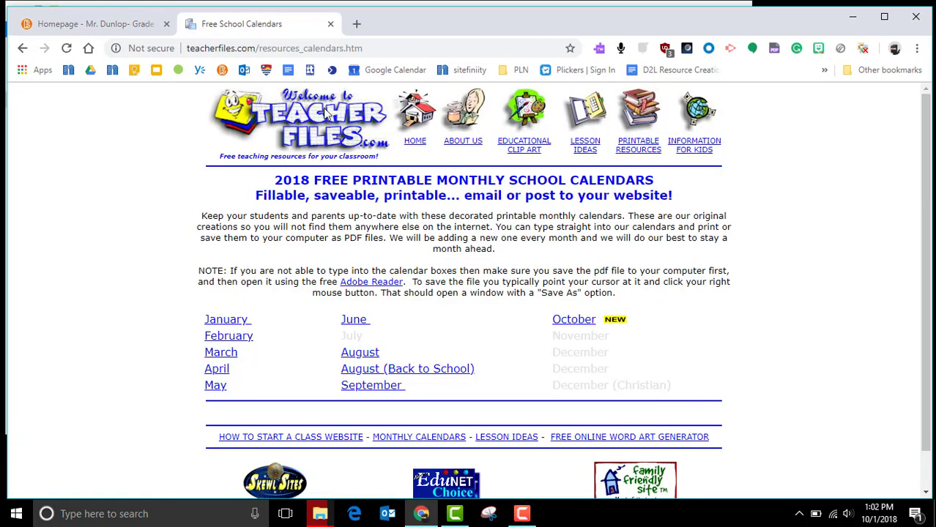
mouse_move(412, 336)
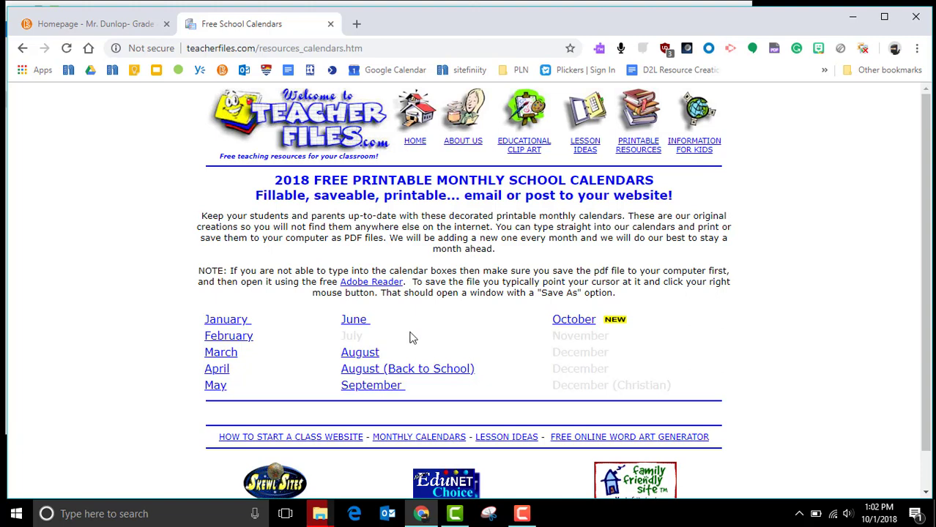
mouse_move(575, 319)
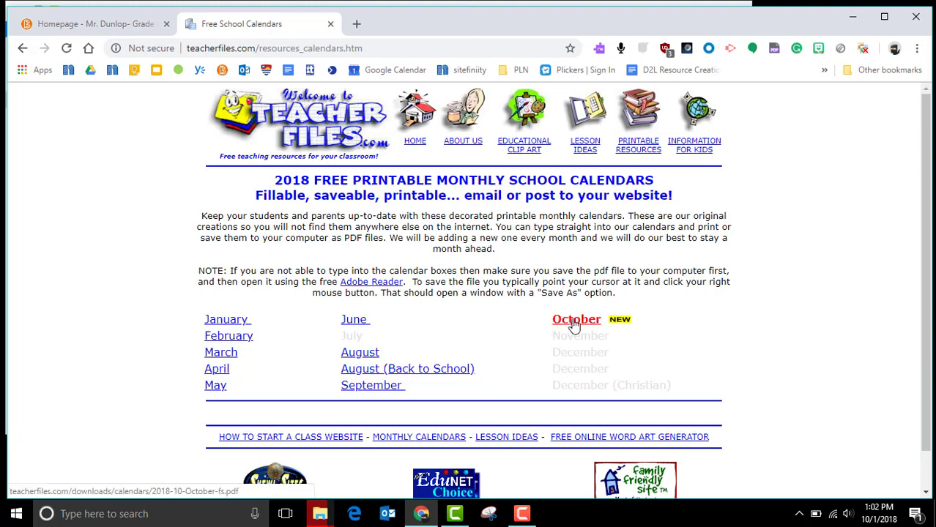
click(577, 319)
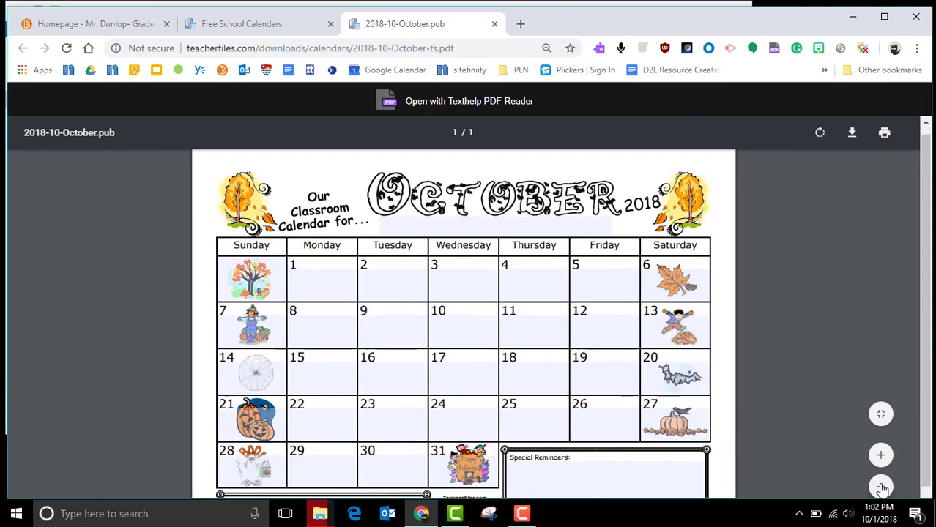
Step: Enter 'Pd days' on Friday Oct 5 and 'Class Trip' on Friday Oct 19 in the calendar
click(880, 486)
text(Pd days)
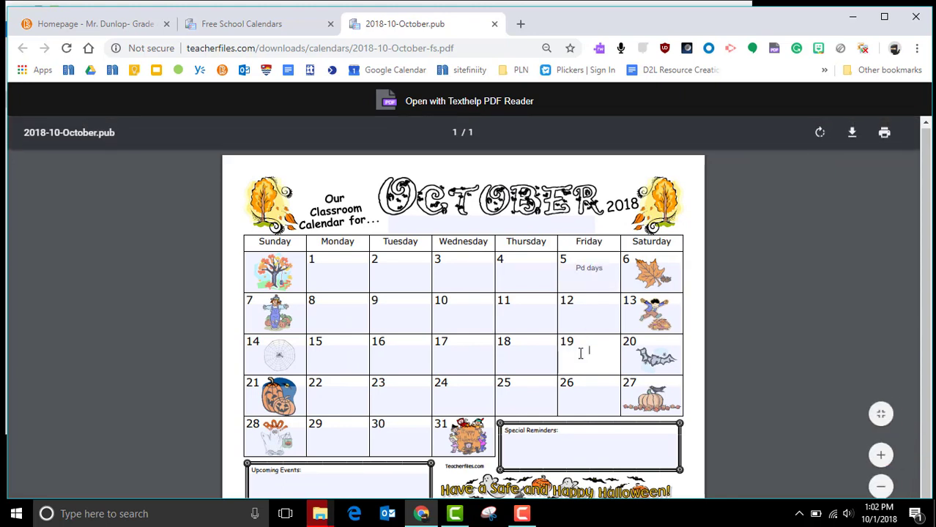
text(Class Trip)
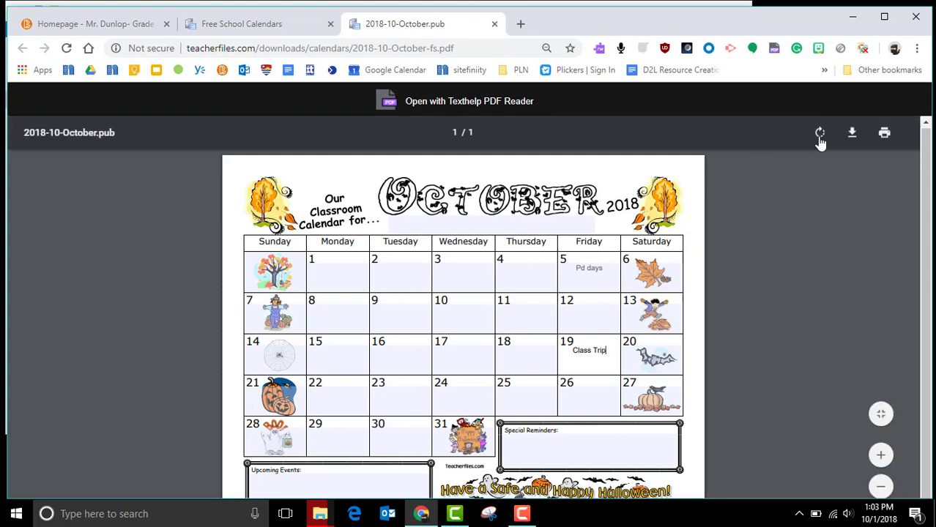
mouse_move(852, 135)
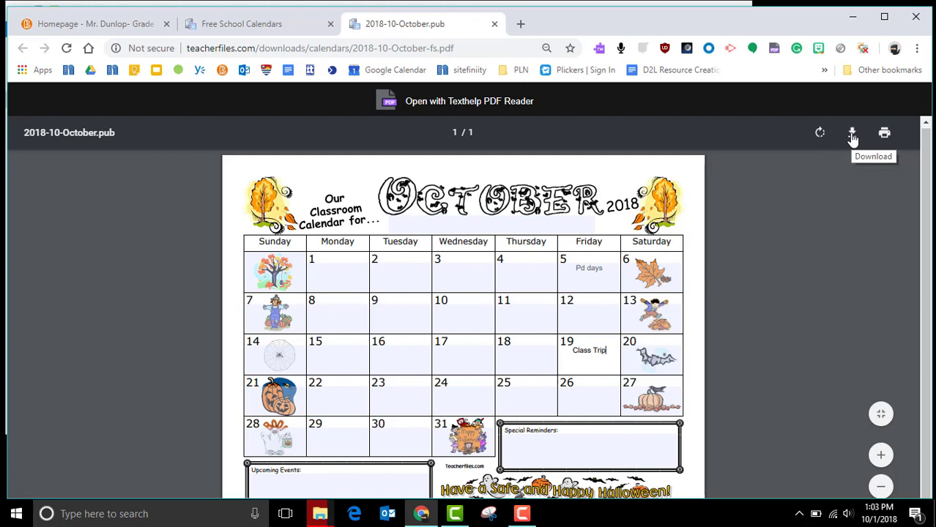
mouse_move(601, 306)
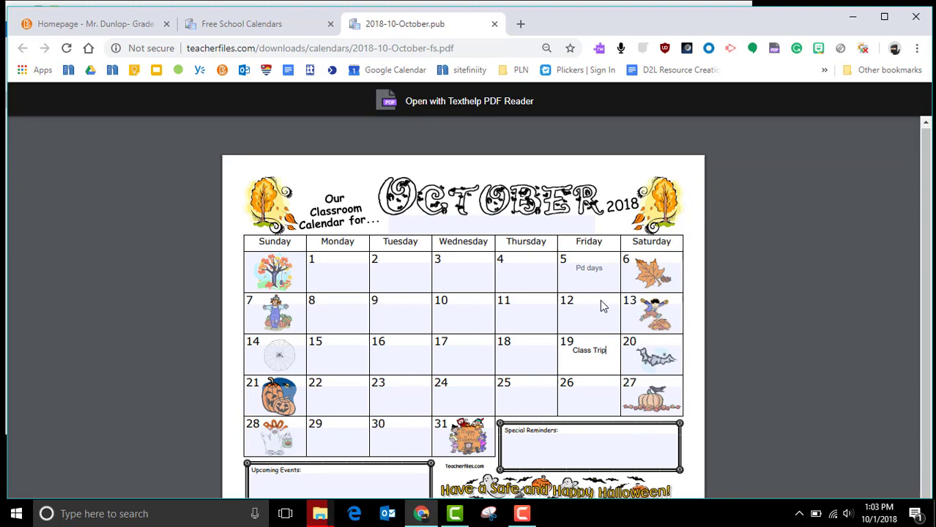
mouse_move(721, 338)
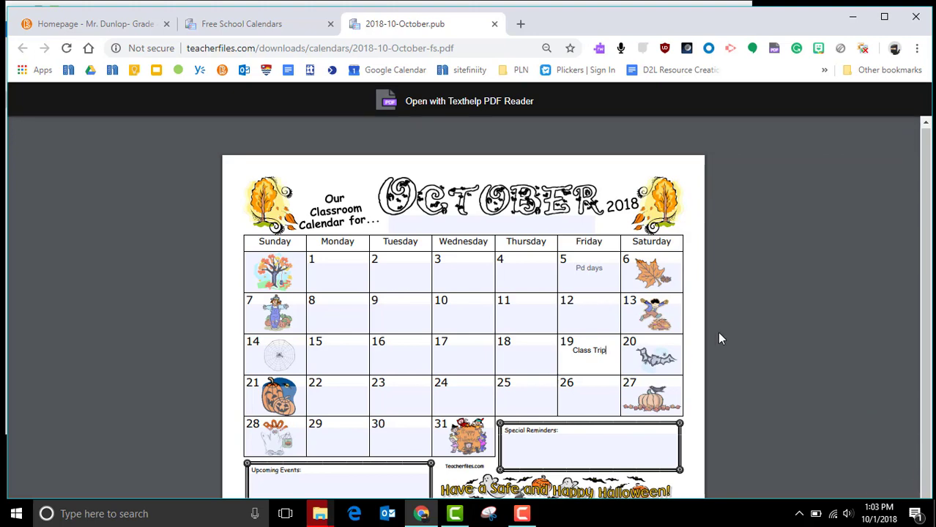
mouse_move(852, 382)
text(s)
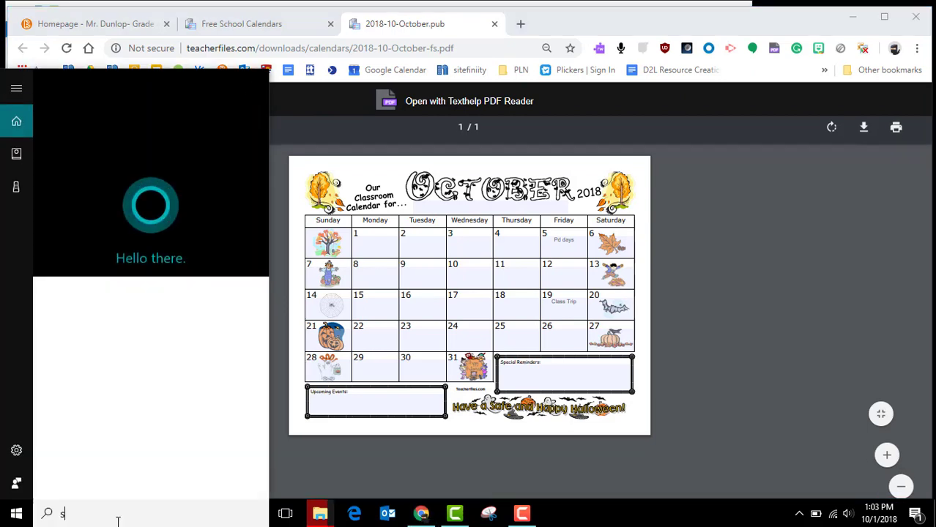
Step: Search Start for 'snip' and launch the Snipping Tool desktop app
text(nip)
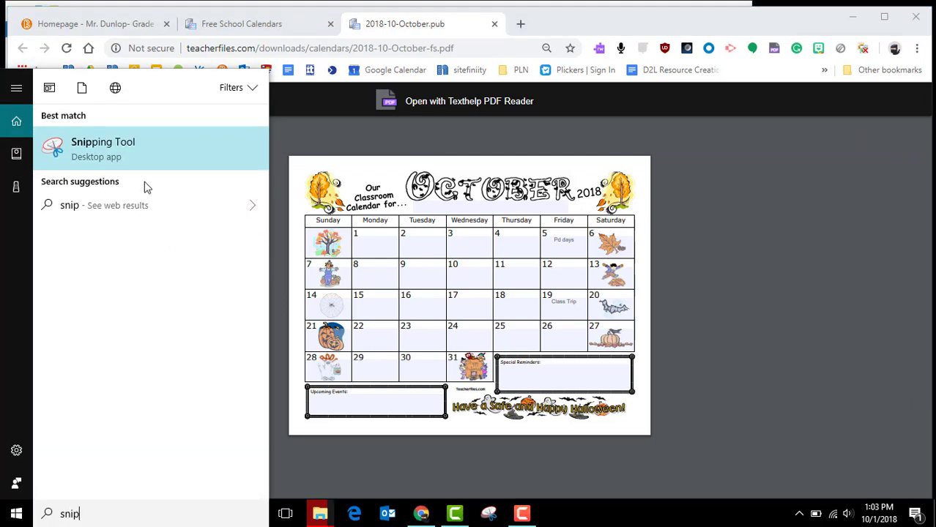
right_click(102, 147)
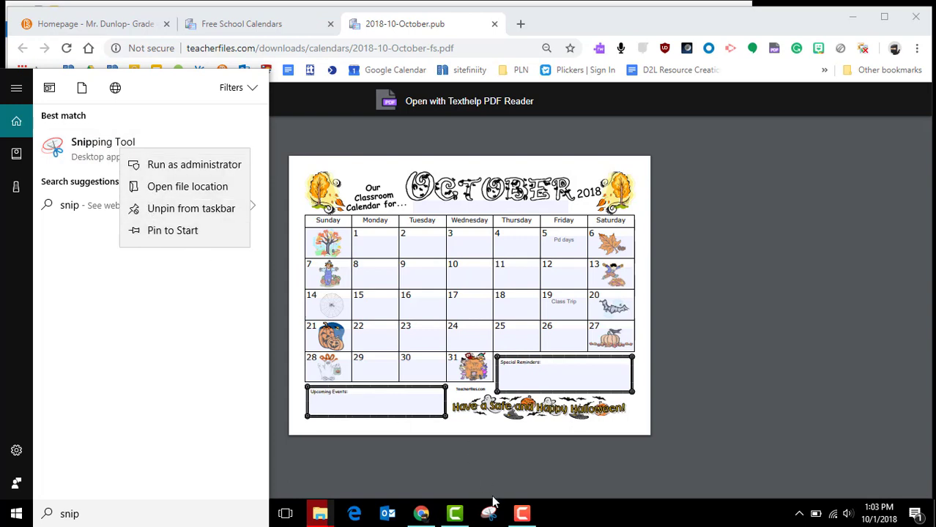
click(102, 146)
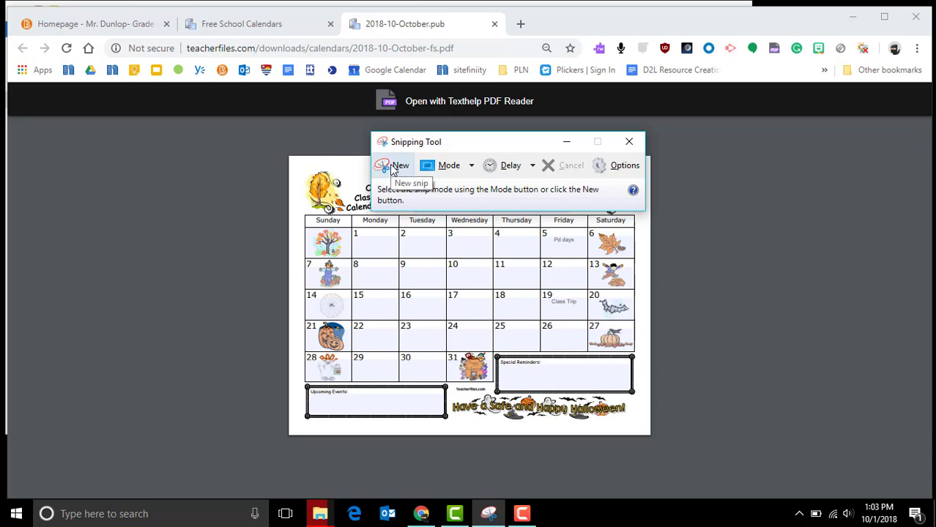
Step: Take a new snip capturing the whole October calendar area
click(401, 164)
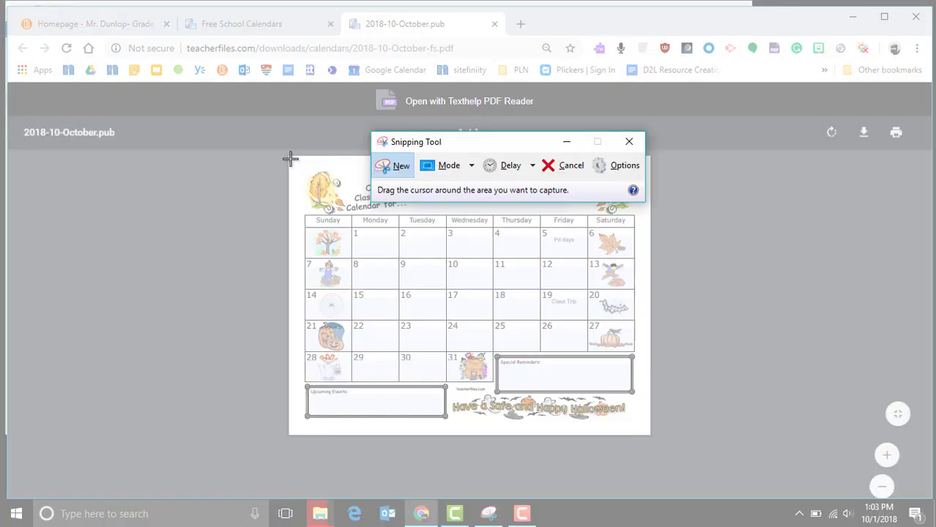
drag(290, 158, 621, 412)
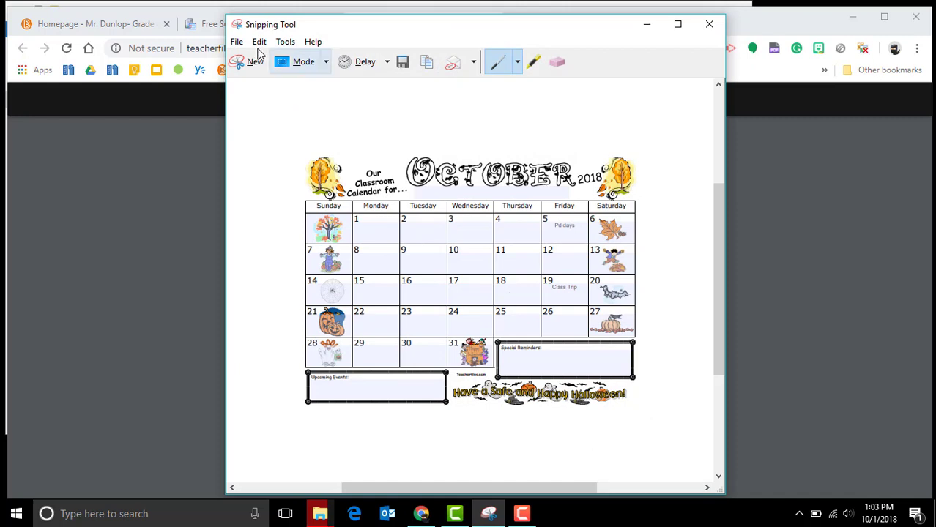
click(237, 41)
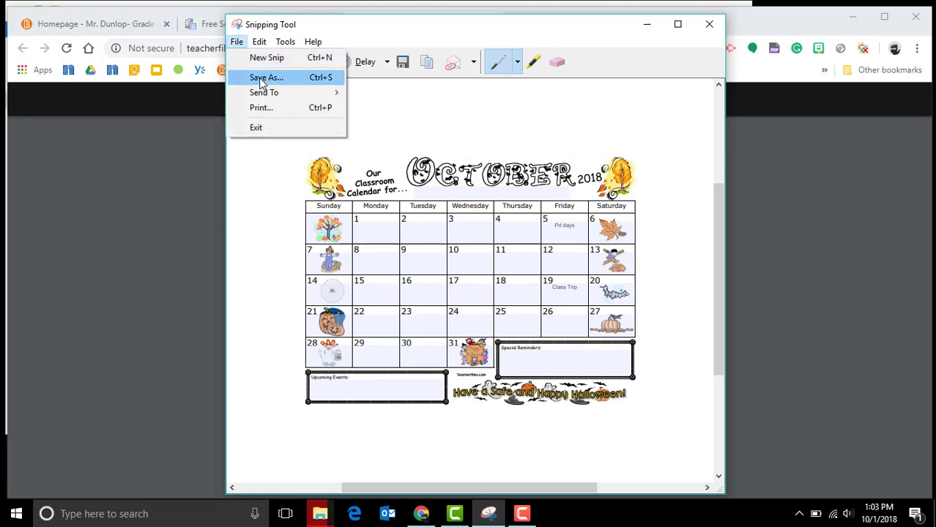
Step: Save the snip to the Desktop as a PNG named 'October calendar'
click(267, 77)
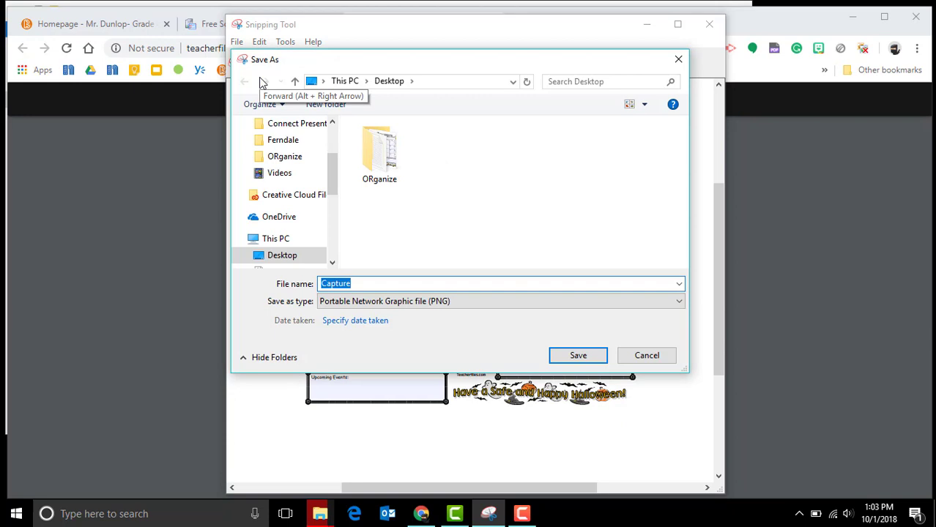
text(Oct)
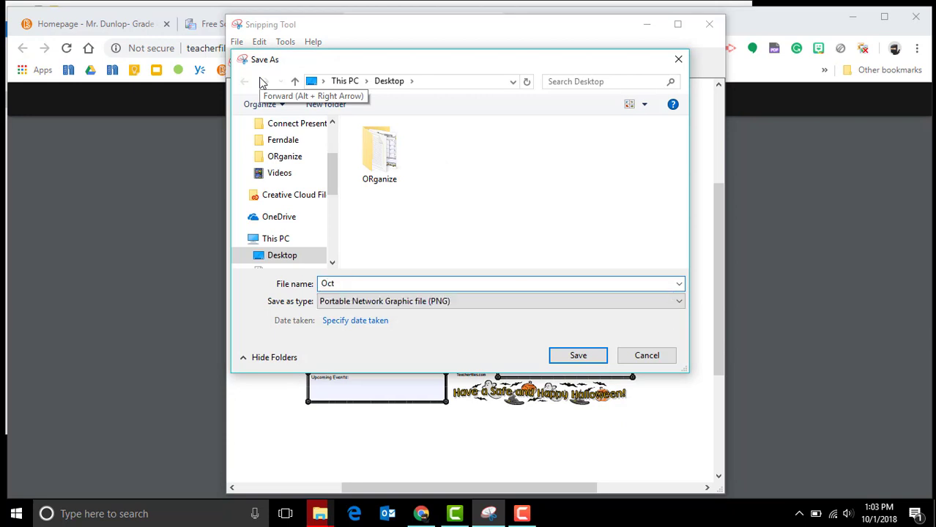
text(ober calenda)
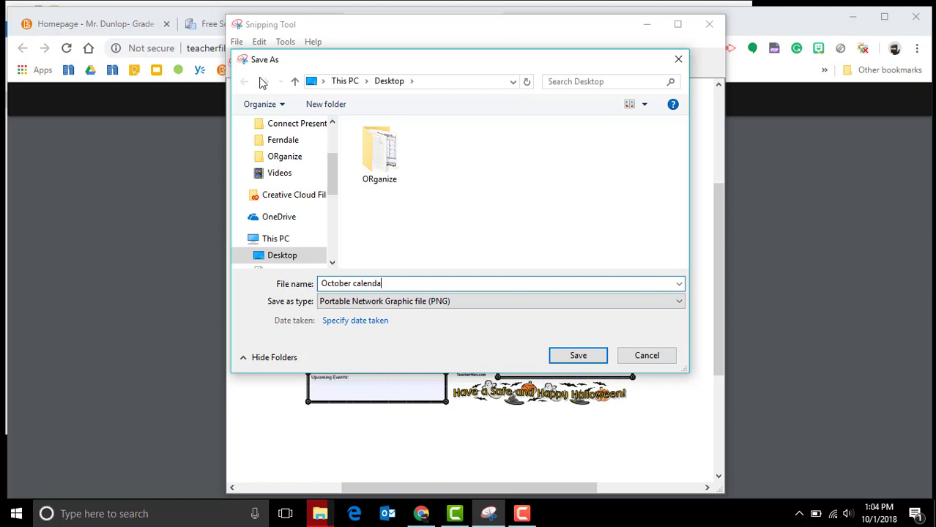
click(281, 255)
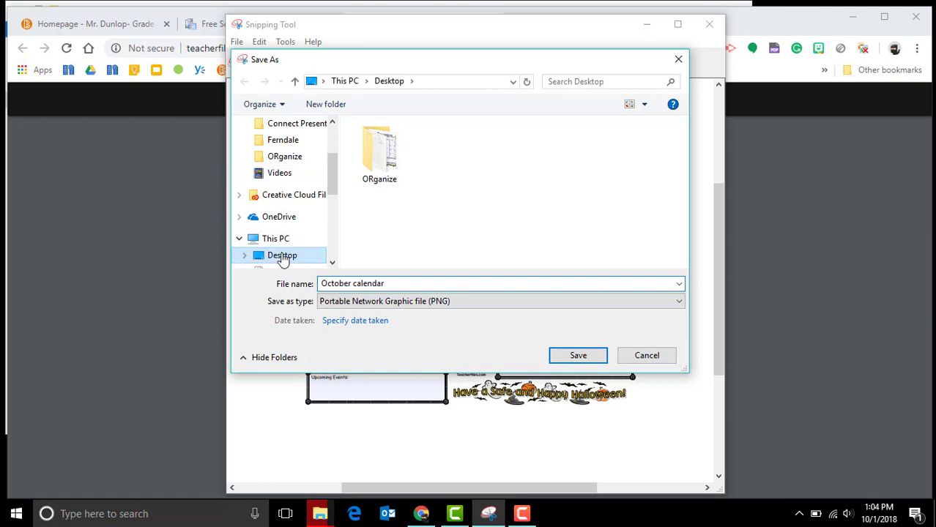
click(577, 356)
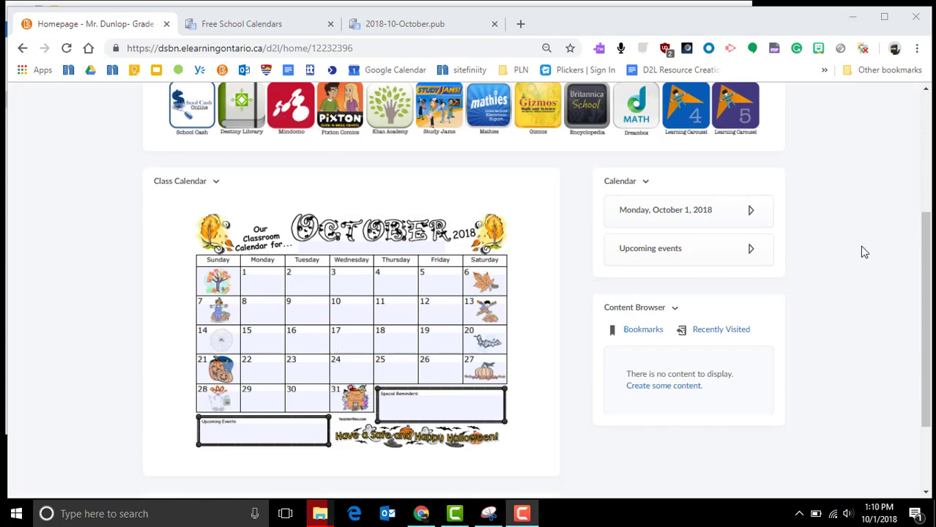
Step: Switch to Mr. Dunlop's Amazing Class course and go to its Course Administration tools
scroll(up, 3)
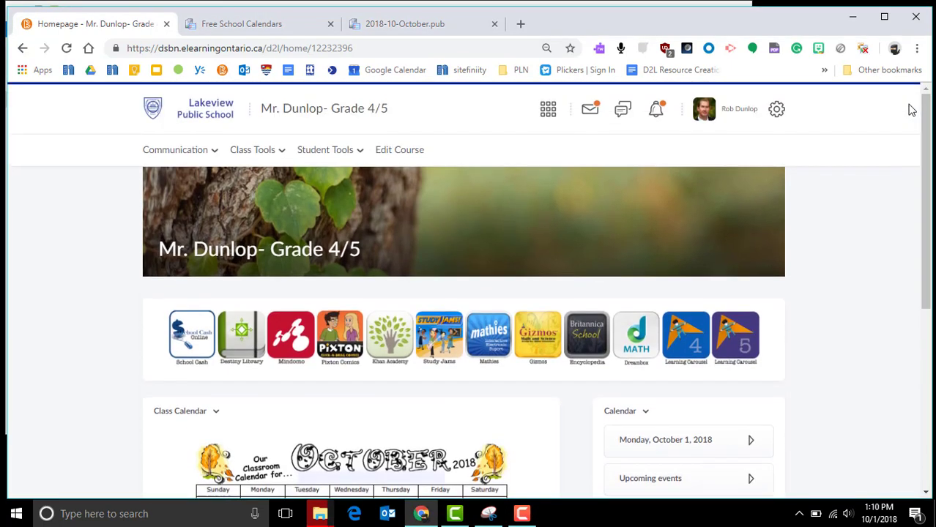
click(548, 108)
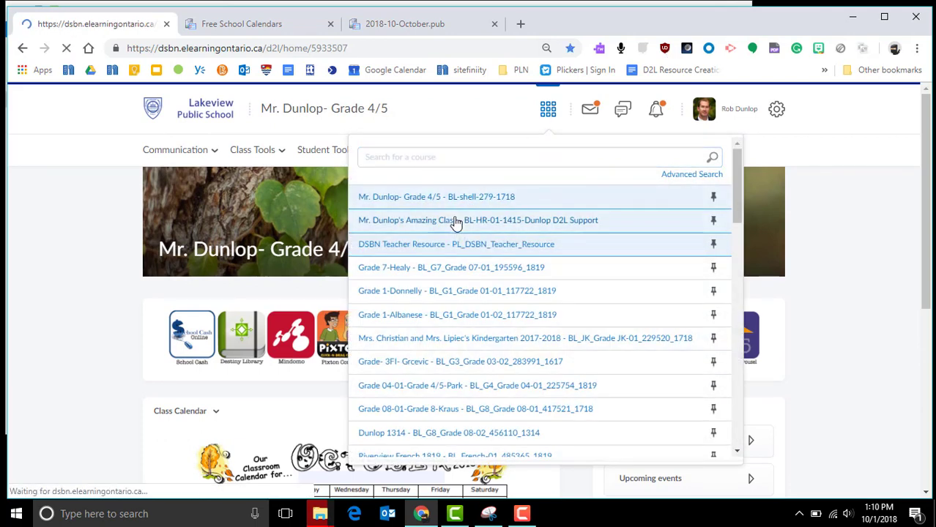
click(479, 220)
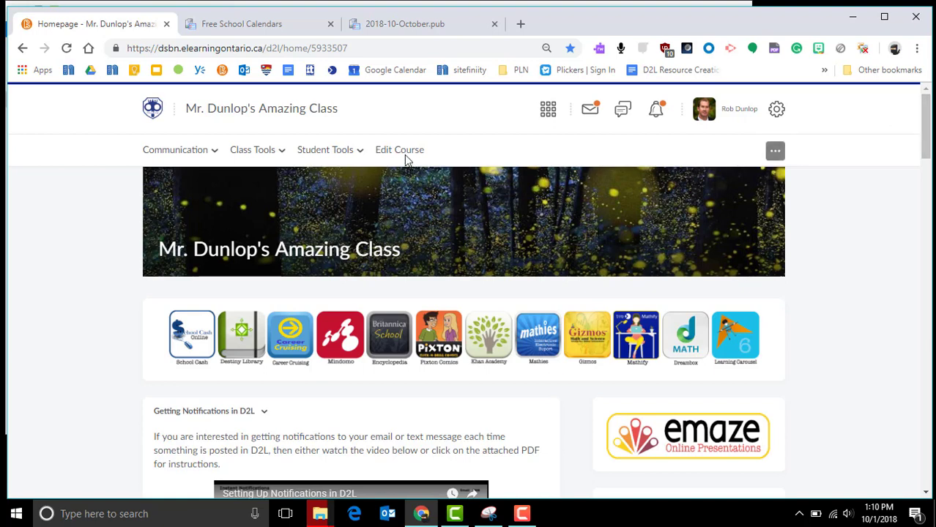
click(399, 150)
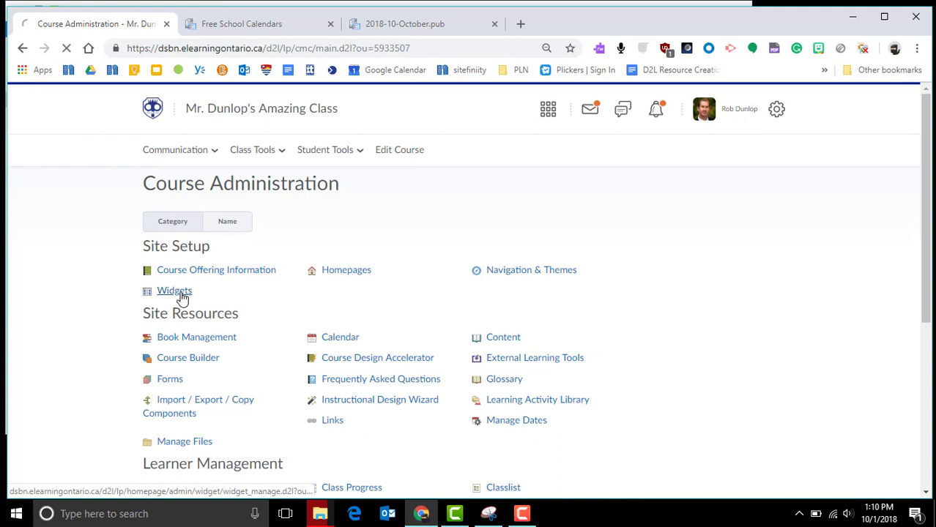
Step: In Widgets, create a new custom widget named 'Class Calendar'
click(175, 290)
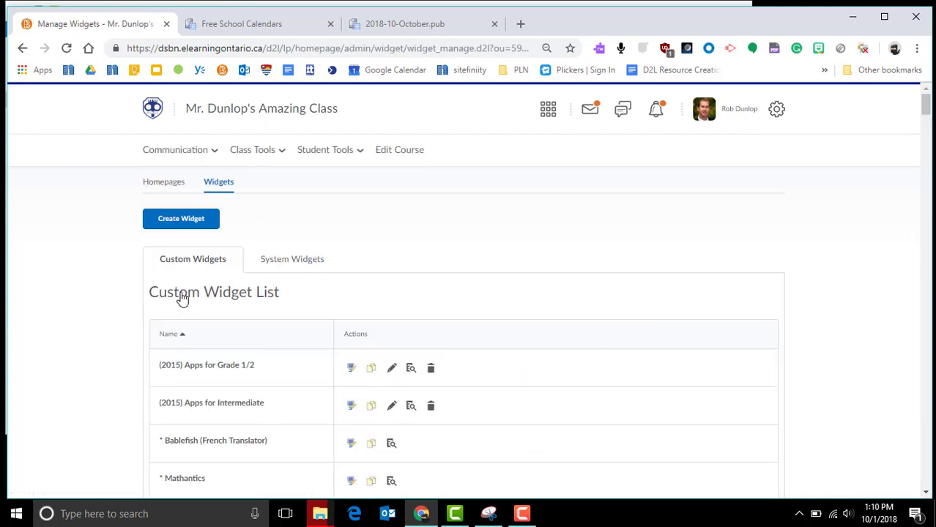
click(180, 218)
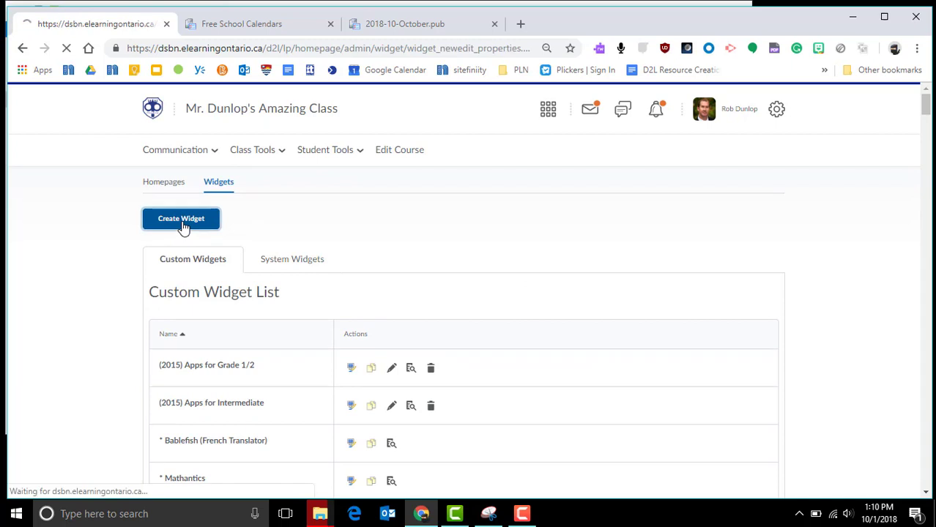
click(180, 218)
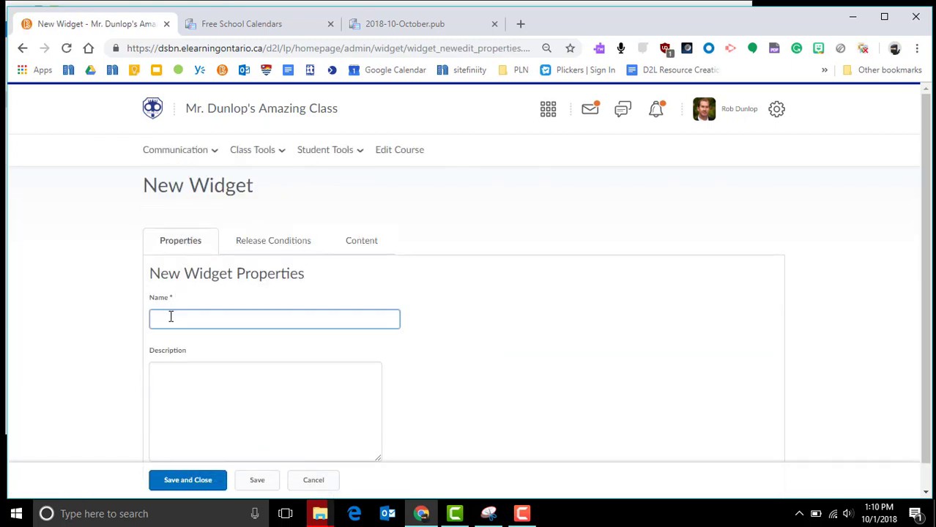
text(Class Calendar)
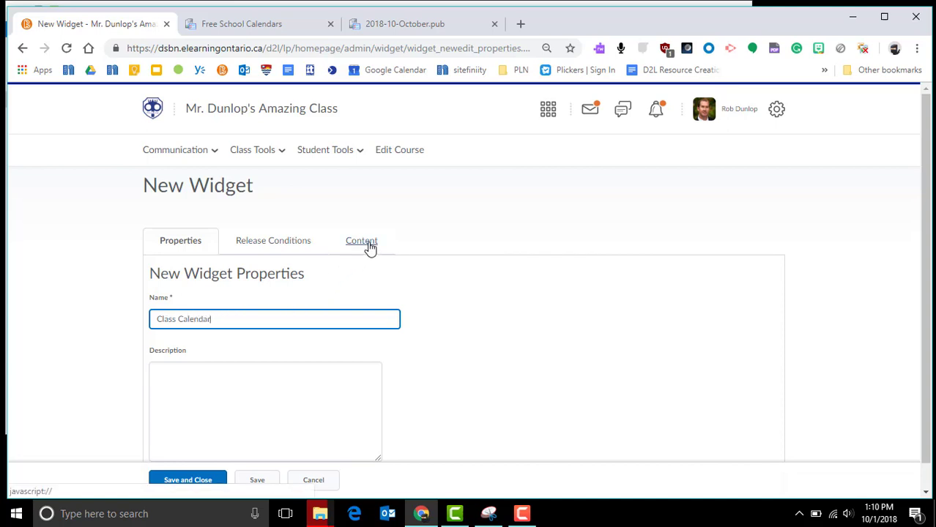
Step: Save the widget properties and upload the Desktop 'October calendar' image into its content
click(360, 240)
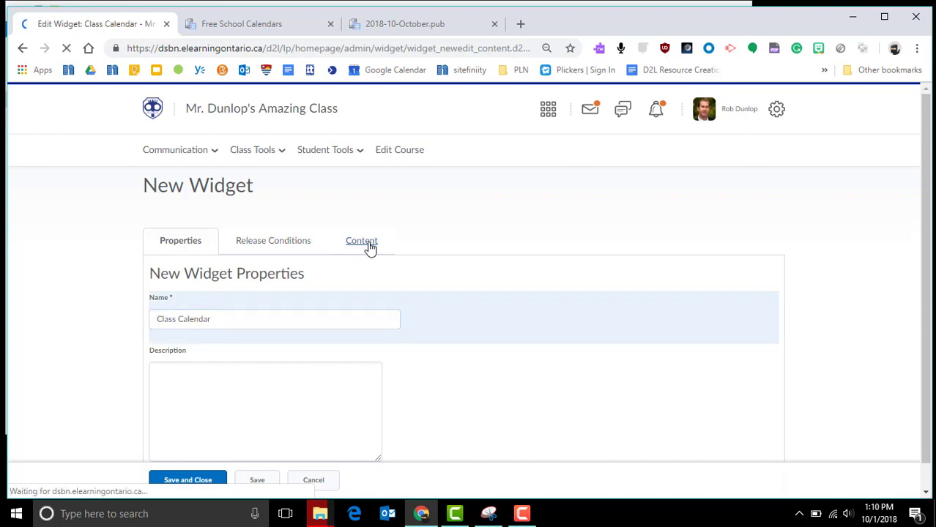
click(360, 240)
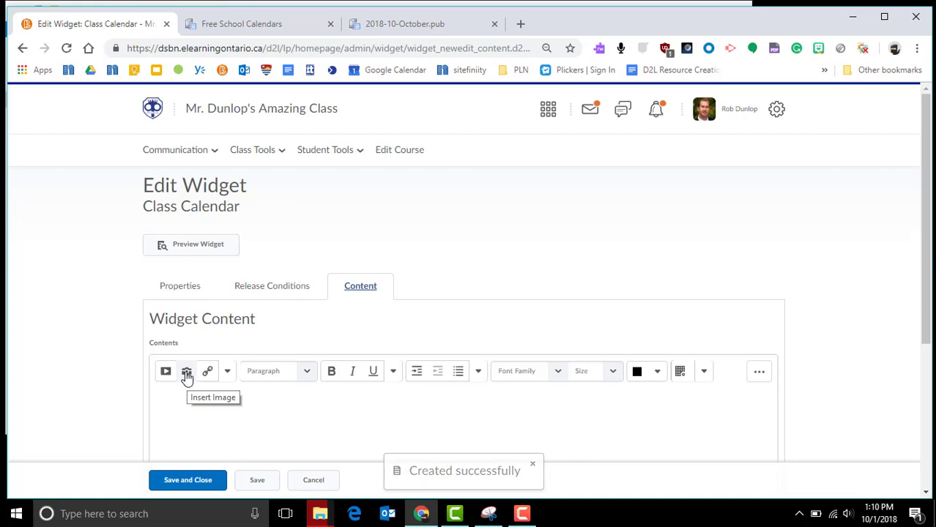
click(187, 372)
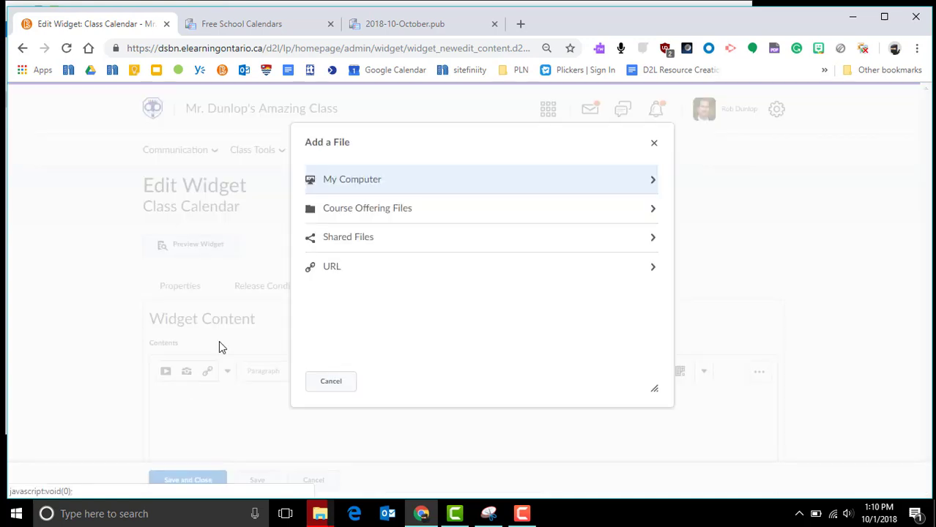
click(351, 178)
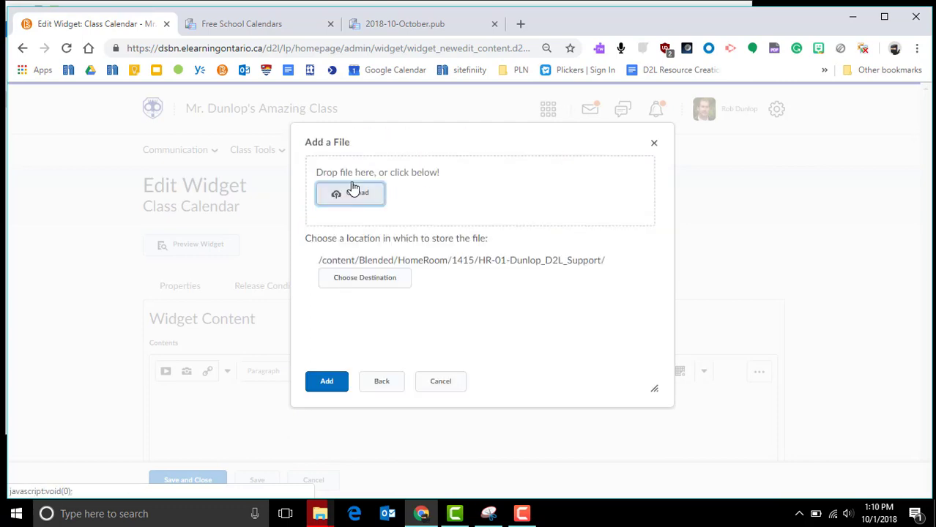
click(350, 194)
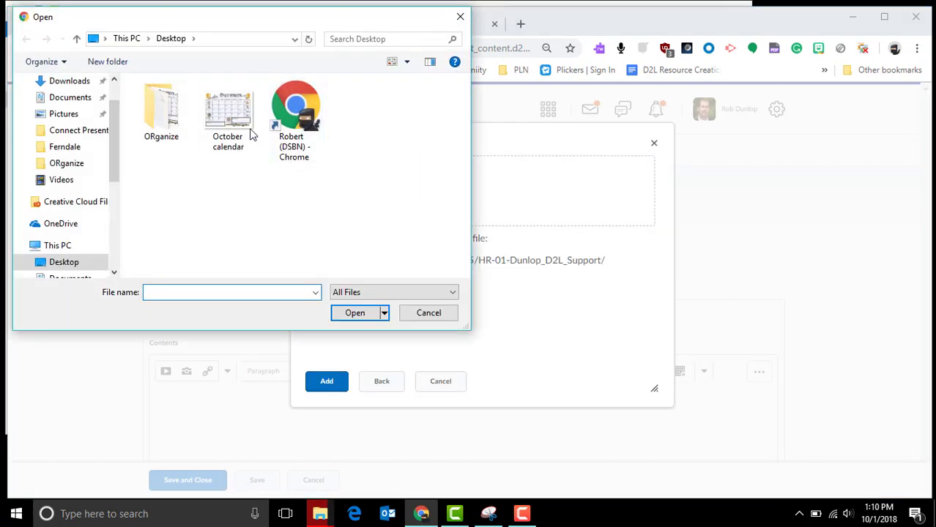
click(428, 314)
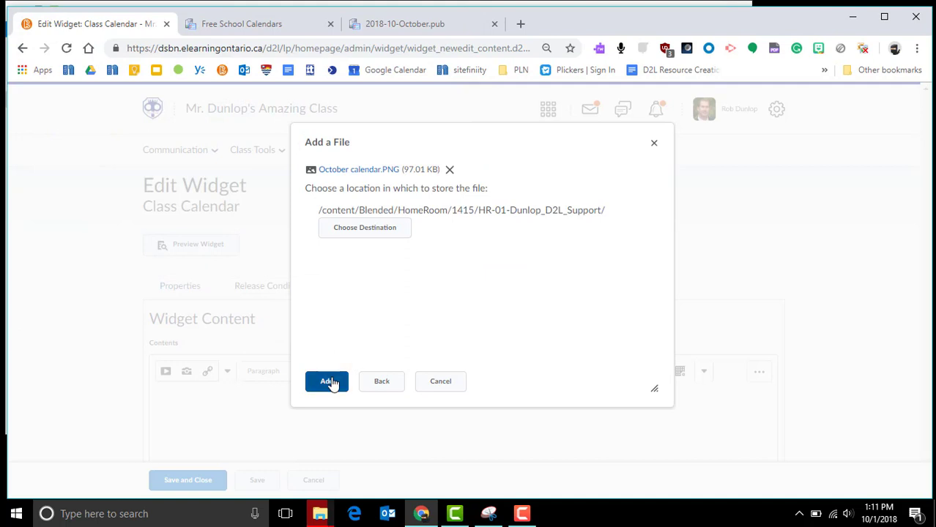
Step: Add the image as decorative, keeping both files by creating a new copy
click(327, 381)
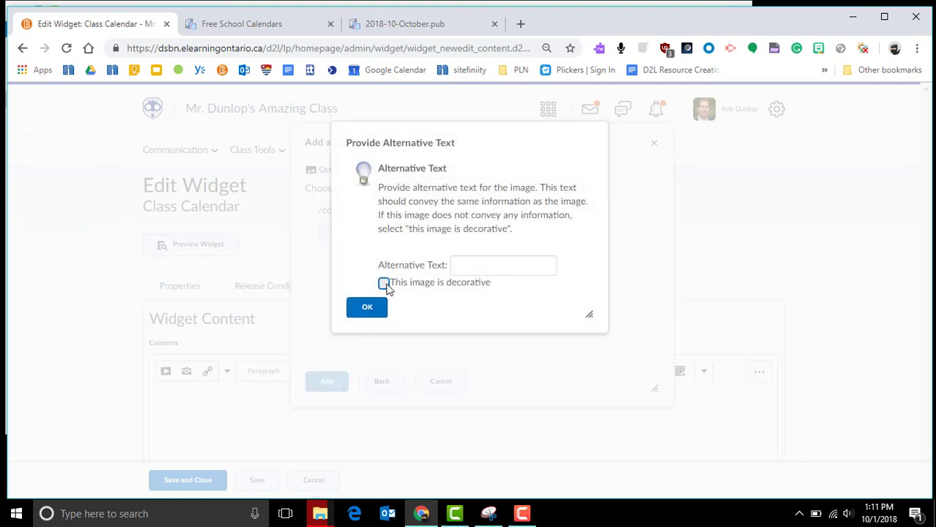
click(383, 283)
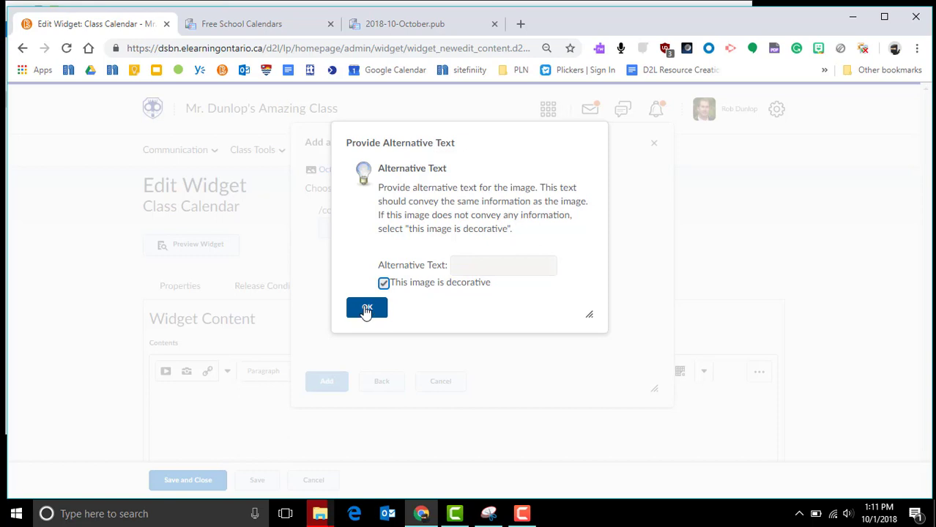
click(366, 308)
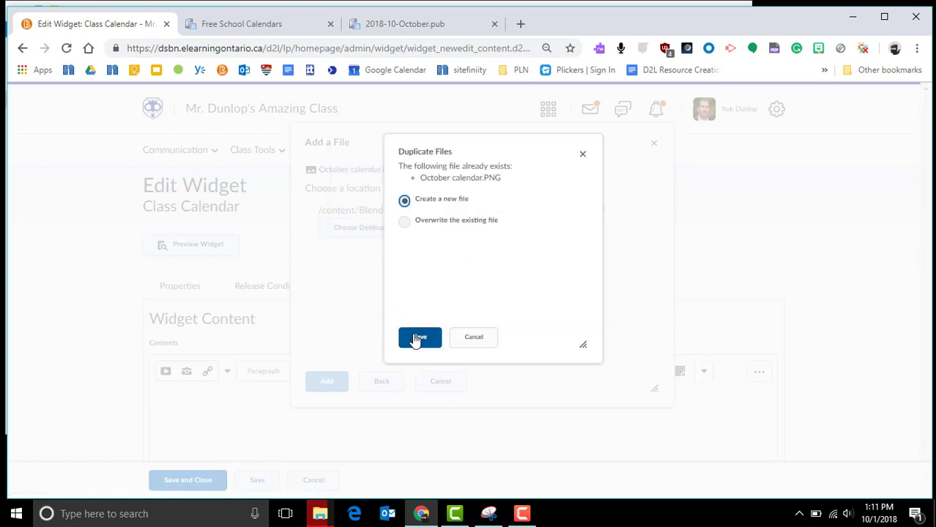
click(419, 337)
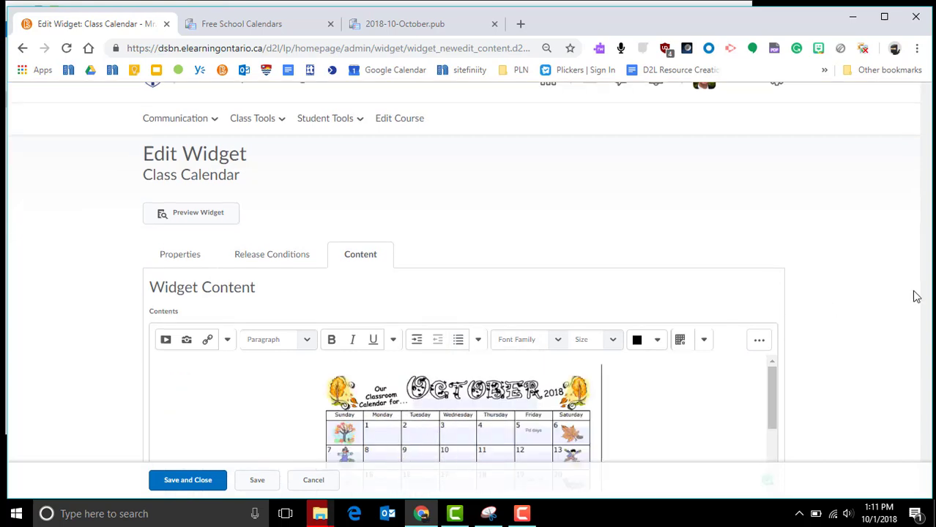
mouse_move(872, 331)
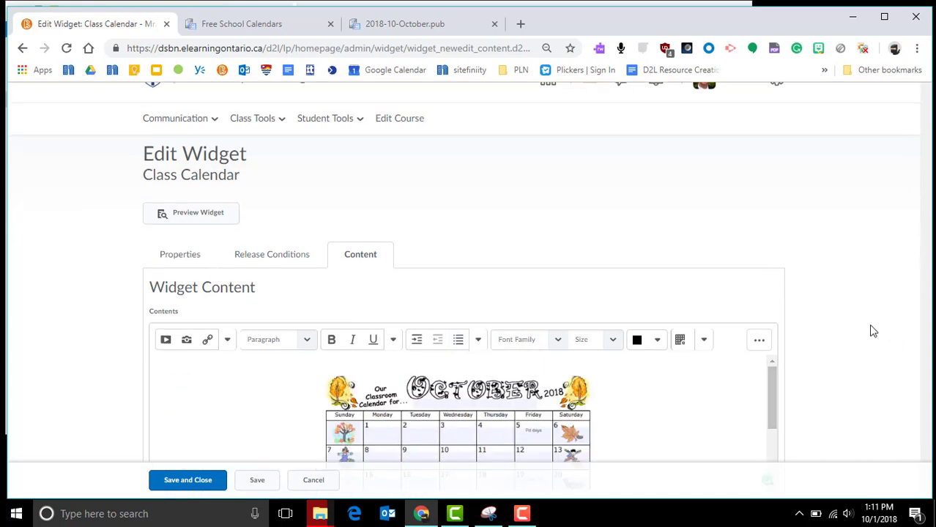
mouse_move(823, 372)
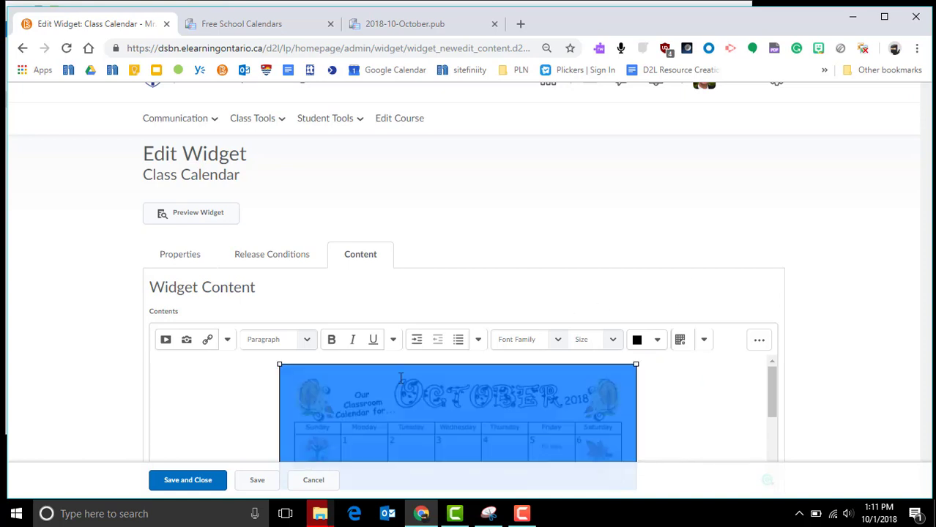
mouse_move(172, 448)
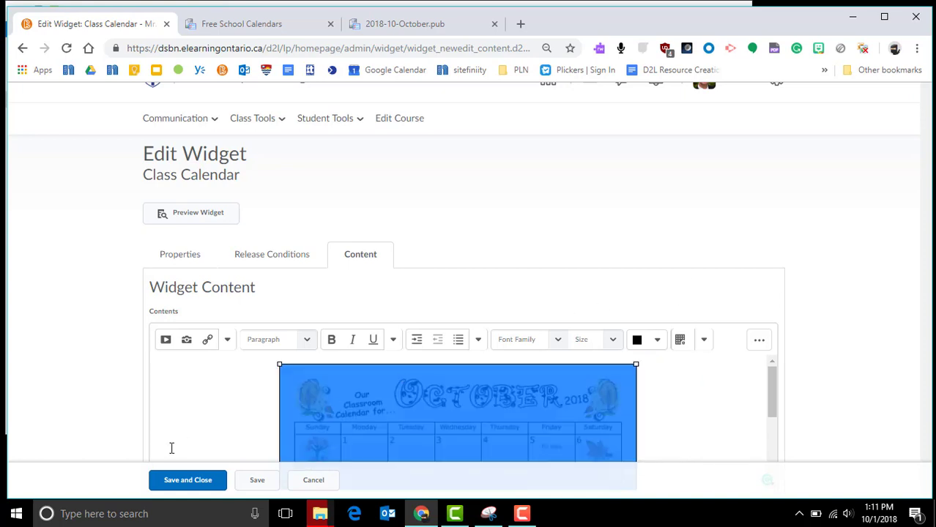
Step: Save and close the Class Calendar widget, returning to the Custom Widget List
click(187, 480)
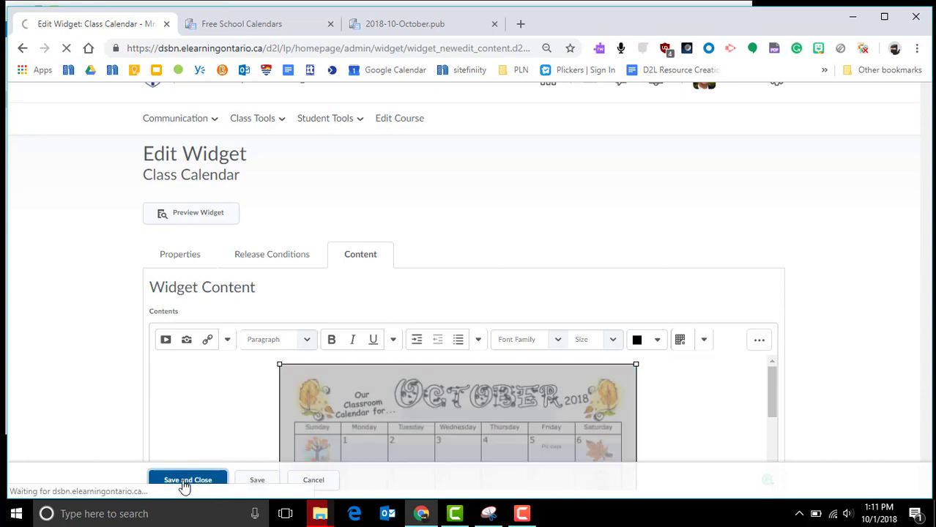
click(187, 480)
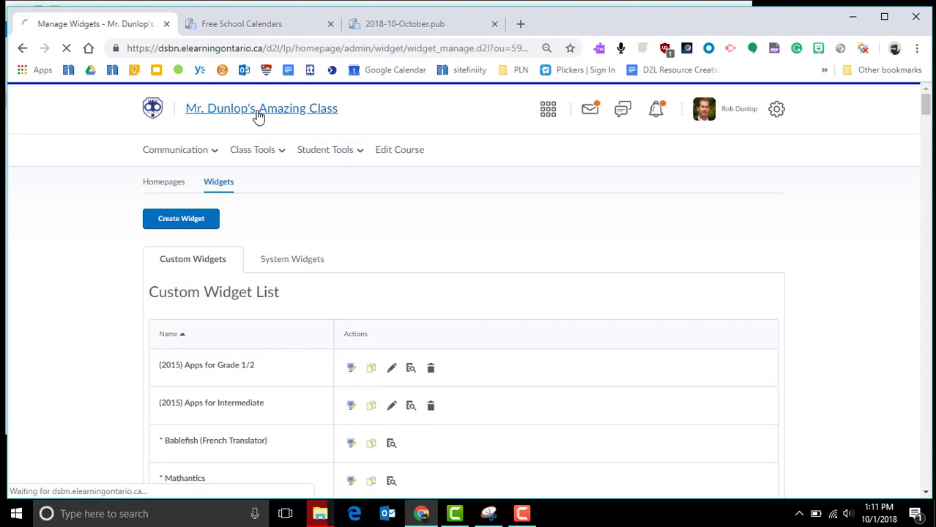
Step: Go to the course homepage and choose Edit this Homepage from the bottom options menu
click(260, 108)
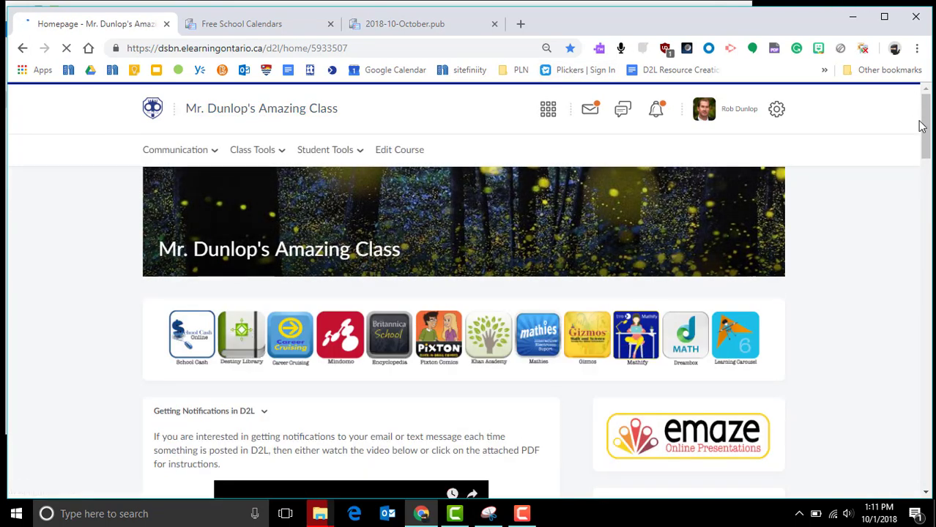
scroll(down, 3)
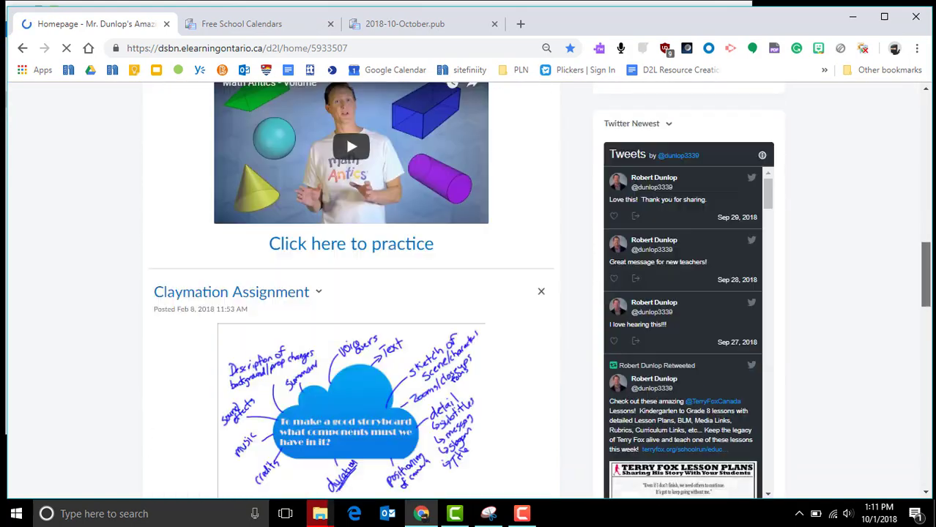
scroll(down, 3)
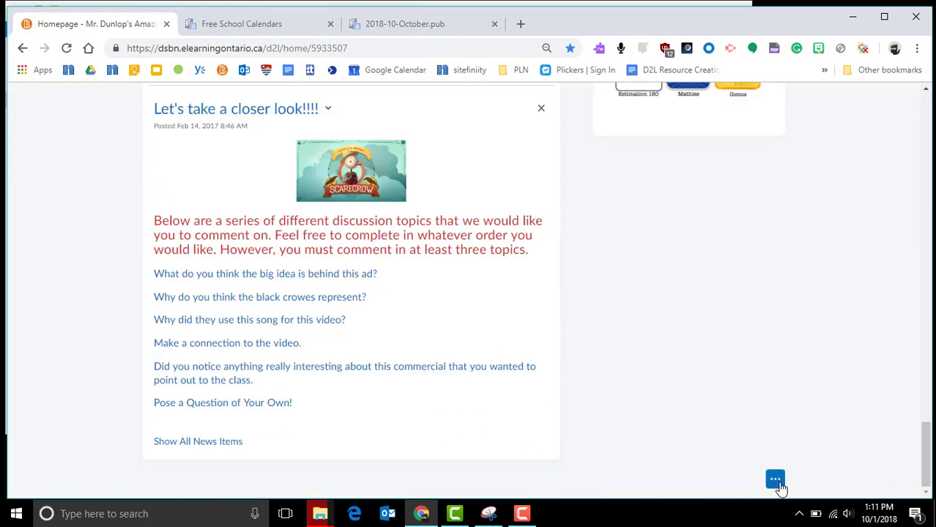
click(775, 480)
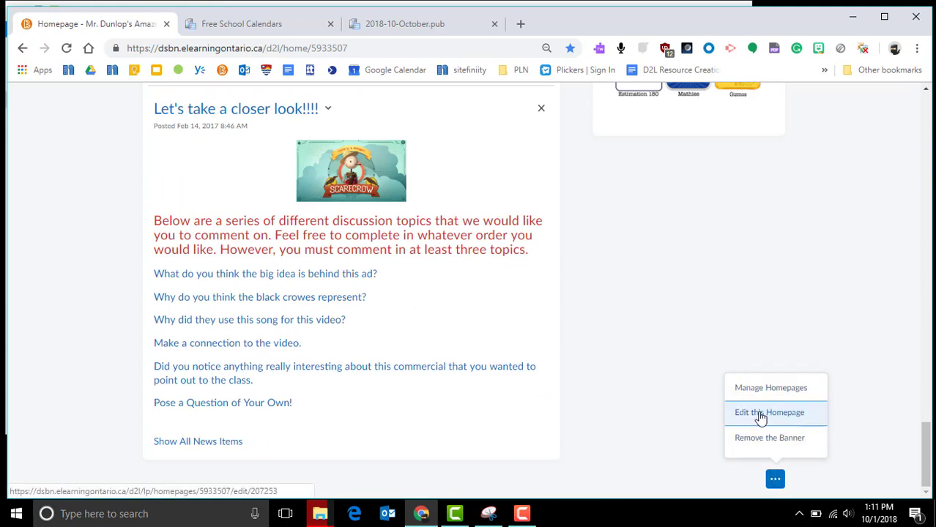
click(769, 413)
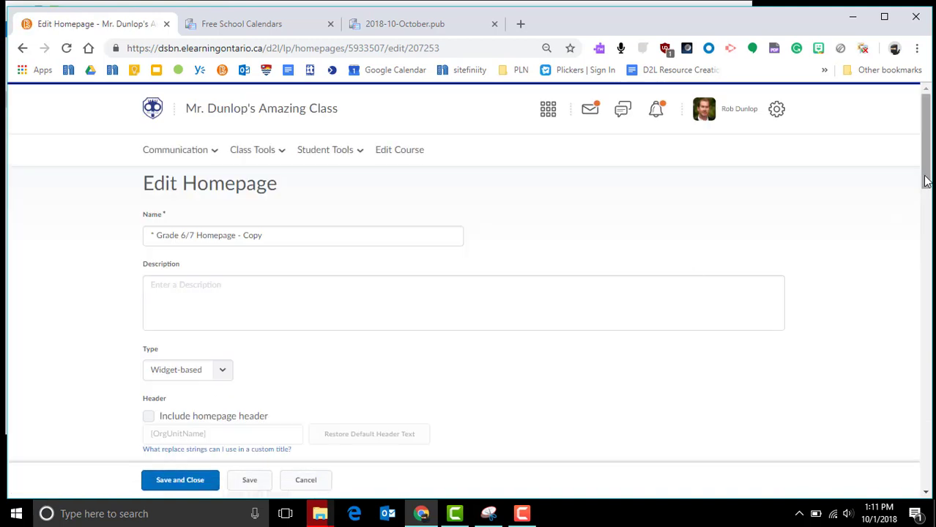
Step: Select the Class Calendar widget, add it to the layout, and save and close the homepage
scroll(down, 3)
text(class cal)
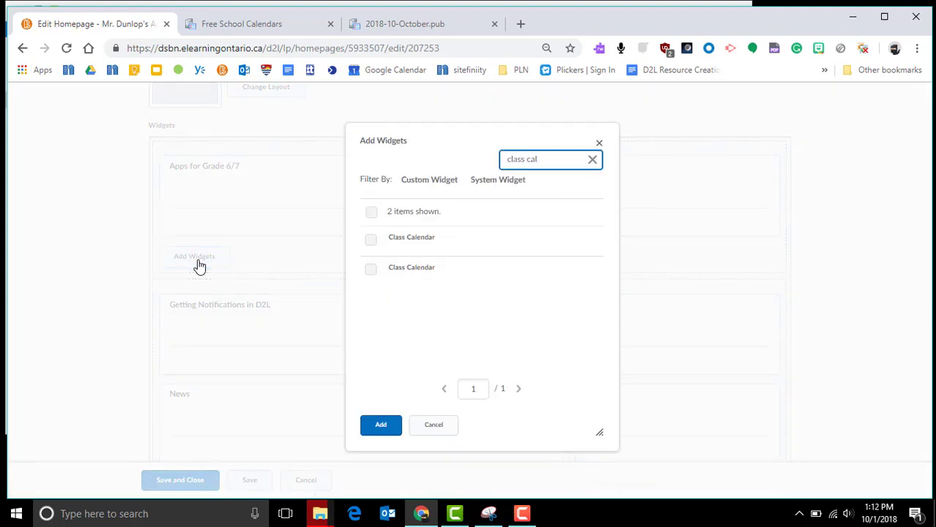
click(370, 267)
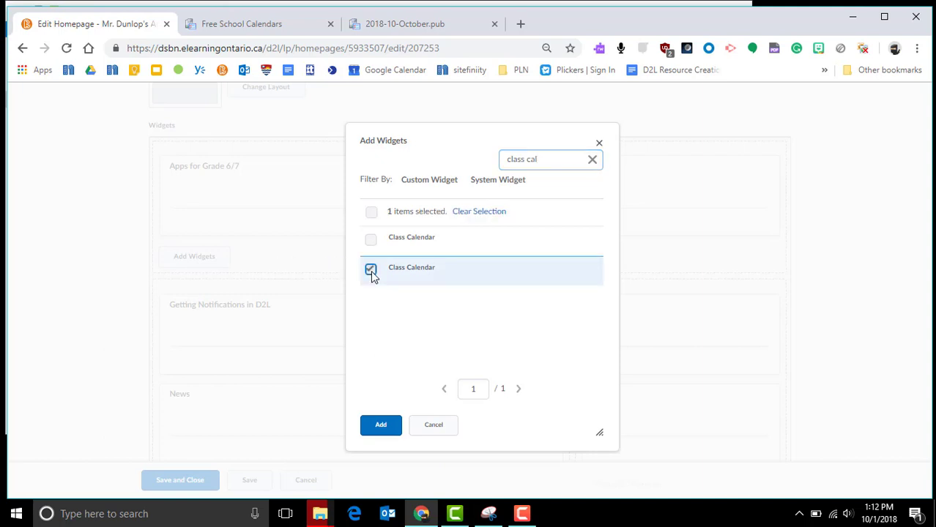
click(381, 425)
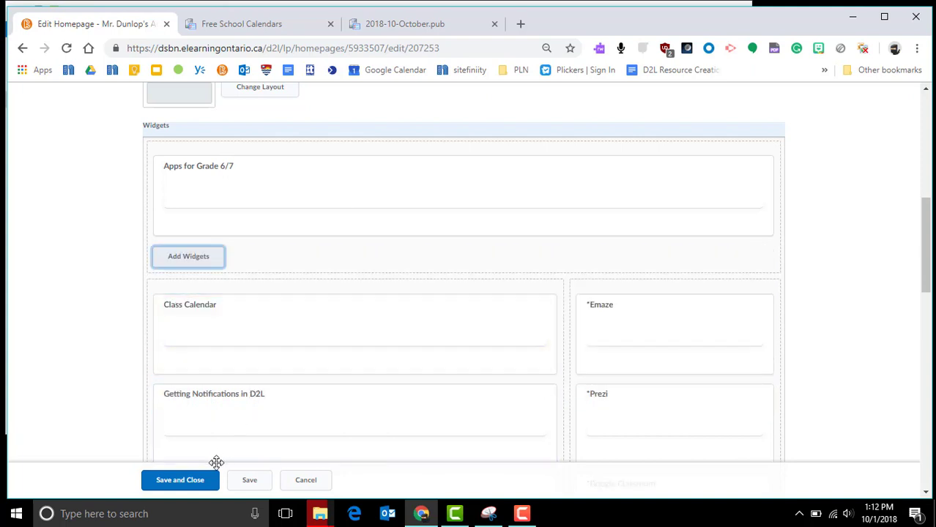
click(178, 480)
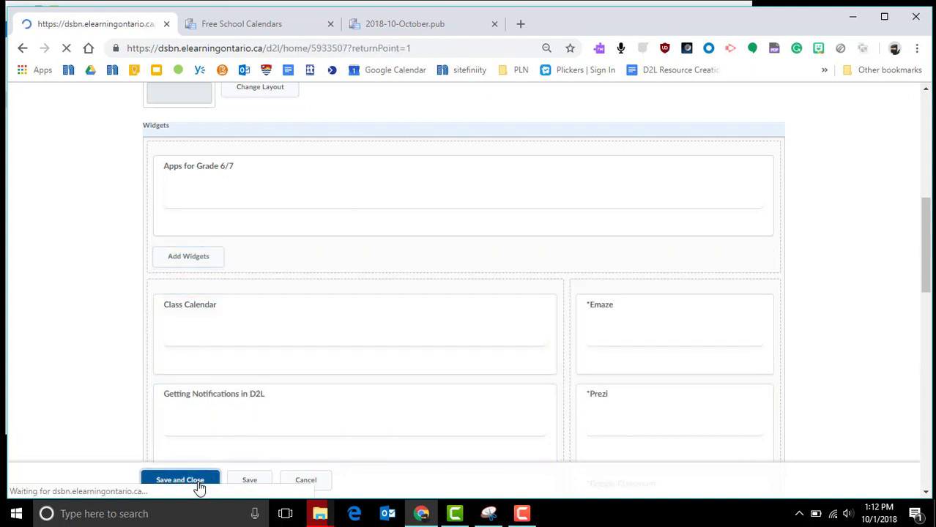
click(178, 480)
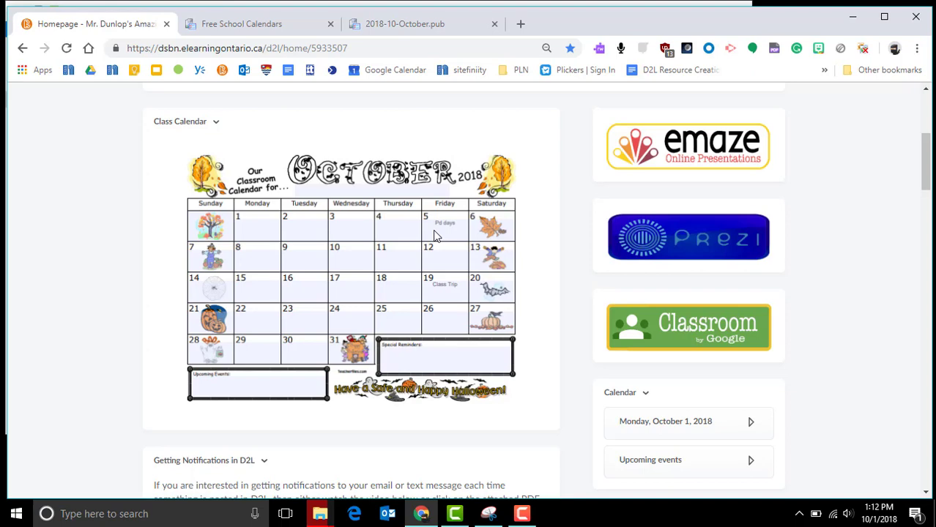
mouse_move(414, 223)
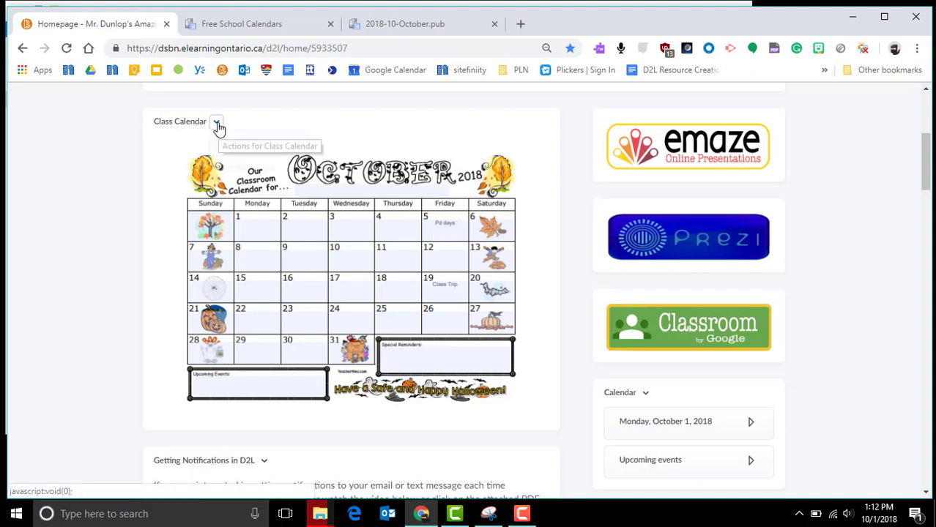
click(216, 120)
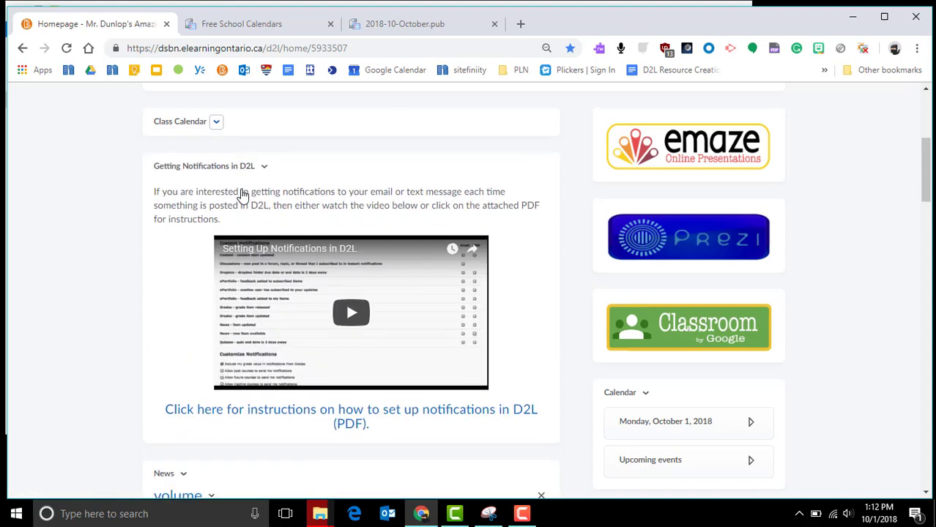
click(216, 121)
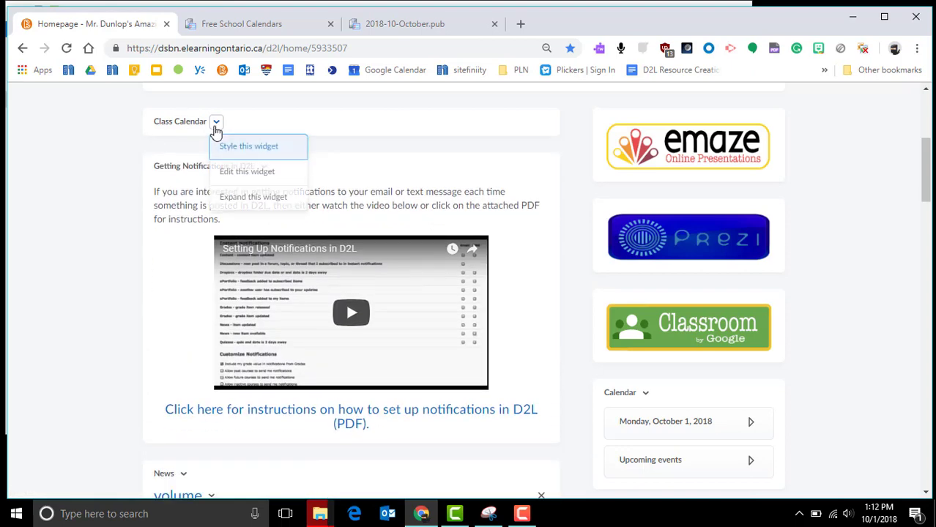
click(252, 196)
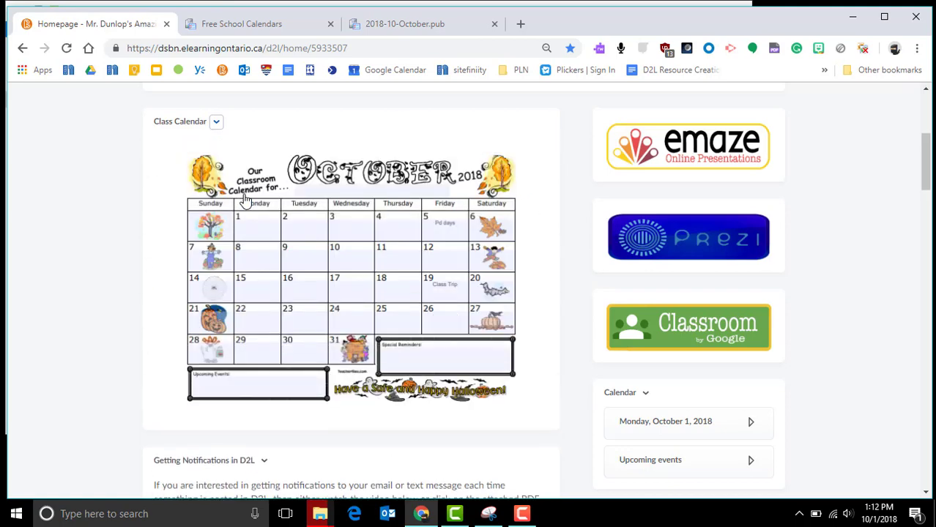